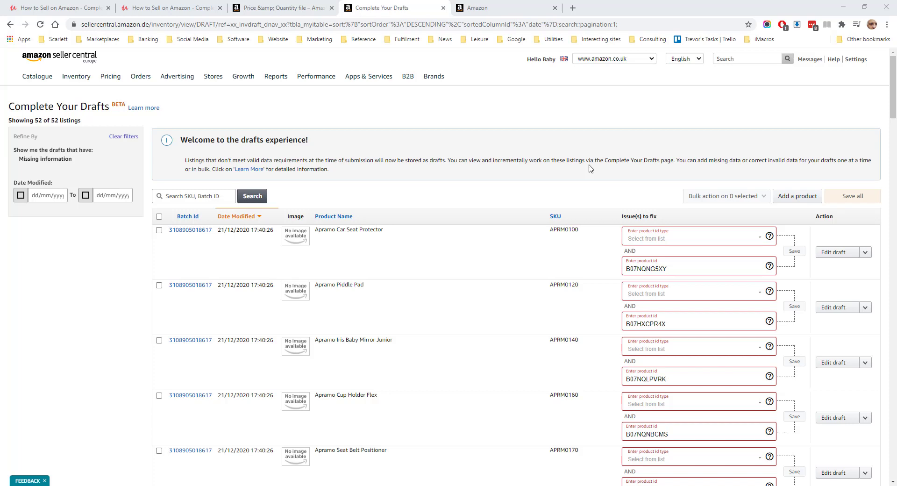
mouse_move(495, 142)
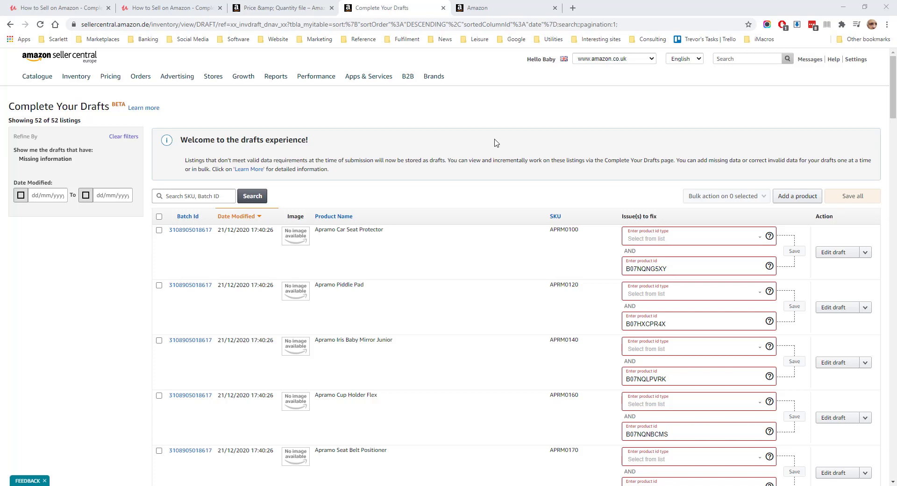
Step: Reopen Complete Your Drafts to list every draft, not just those missing information
click(38, 76)
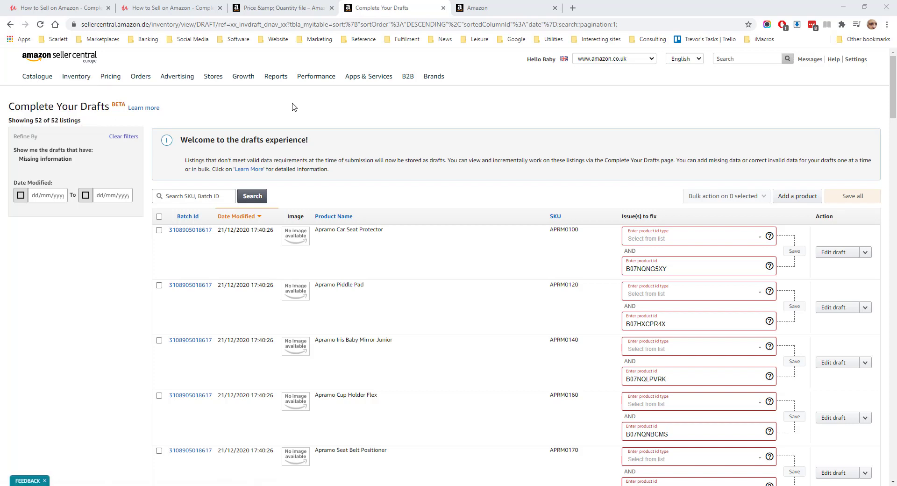
mouse_move(46, 177)
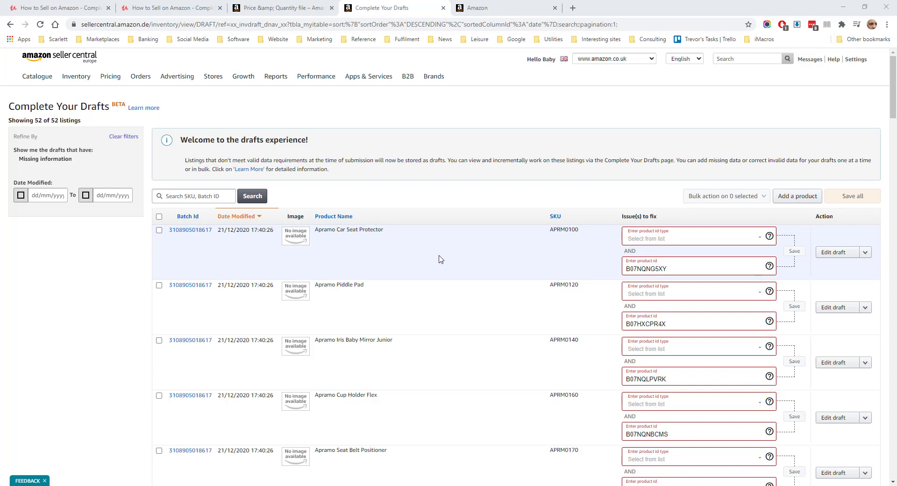
mouse_move(56, 165)
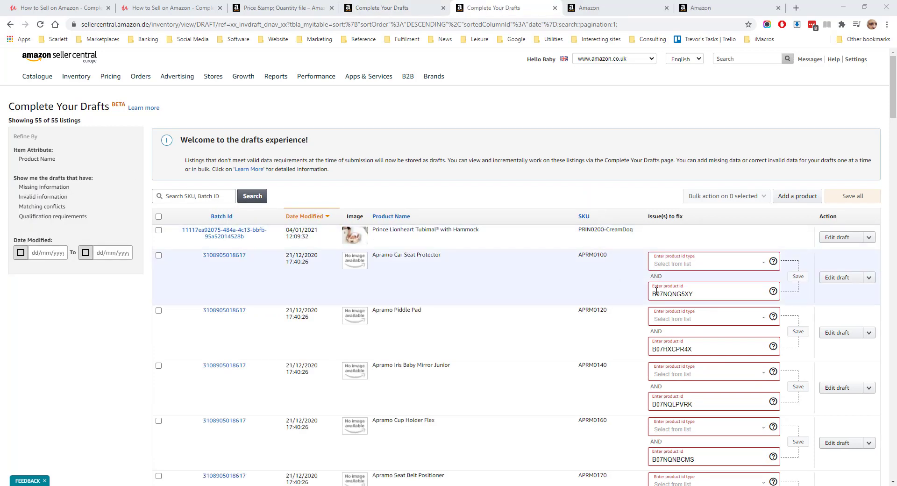
Step: Set the Apramo Car Seat Protector's product ID type to ASIN and save
click(699, 294)
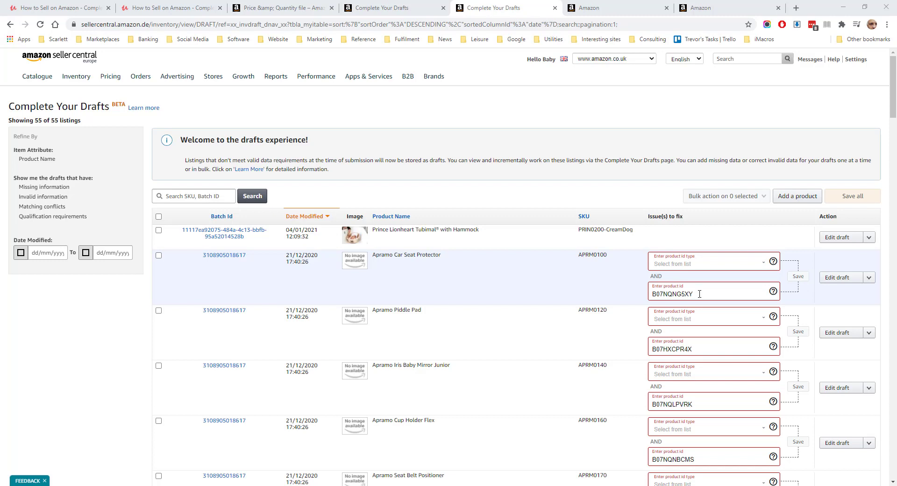
mouse_move(712, 269)
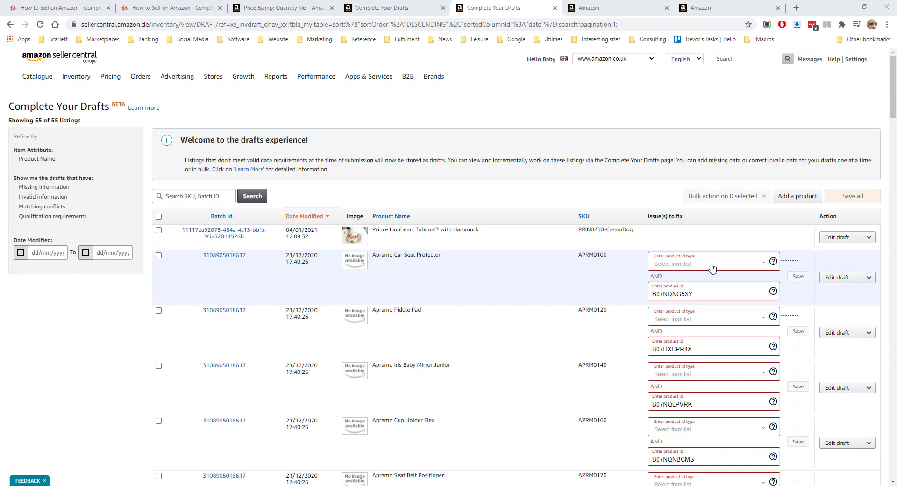
click(709, 263)
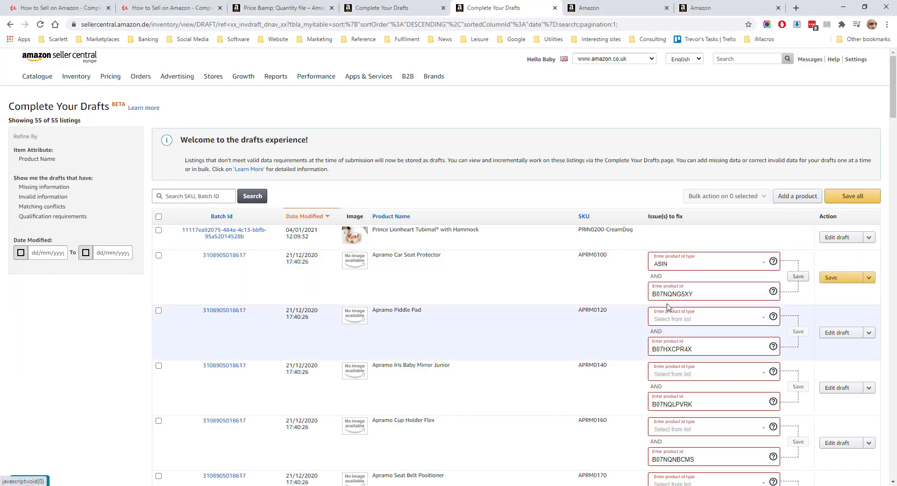
click(798, 277)
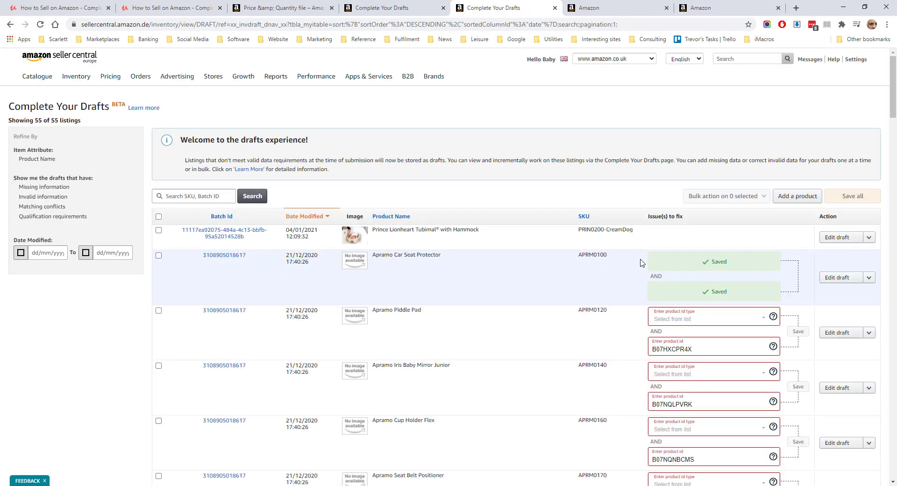
mouse_move(725, 272)
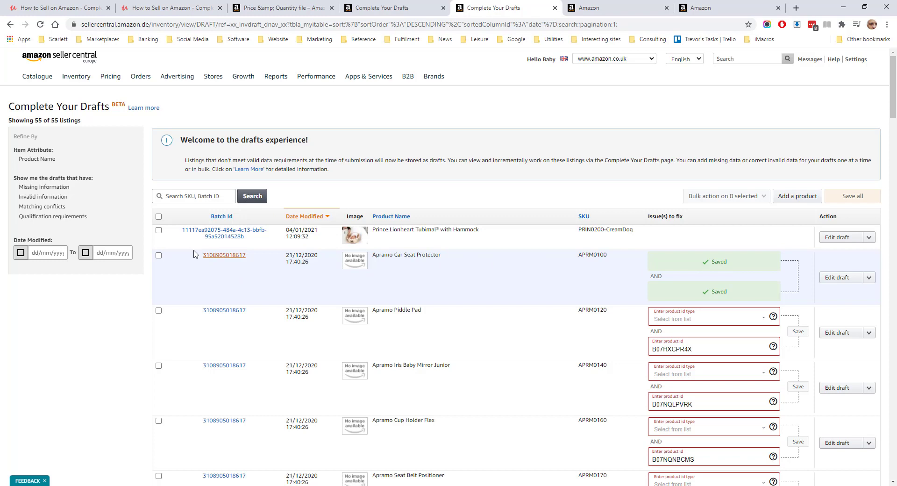
mouse_move(77, 202)
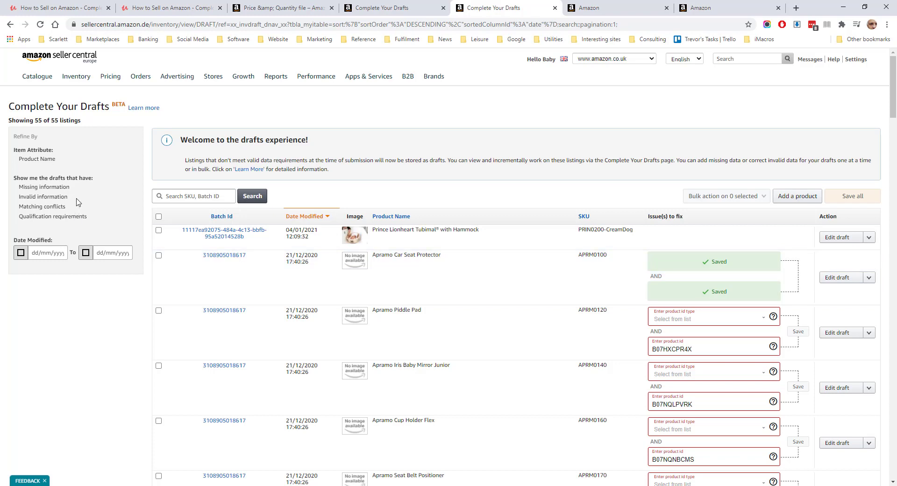
mouse_move(25, 199)
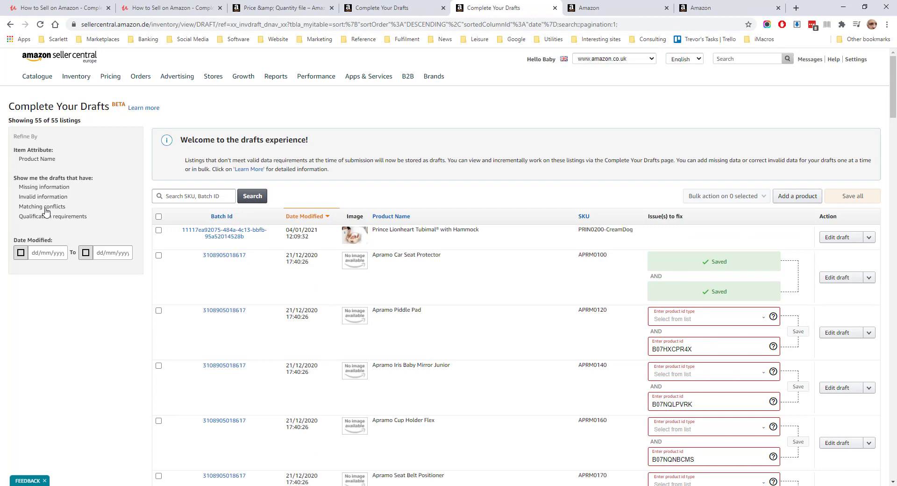
Step: Filter to invalid drafts and confirm the Cosatto Wow Fjord bundle is ASIN B07KL6NTC3
click(42, 196)
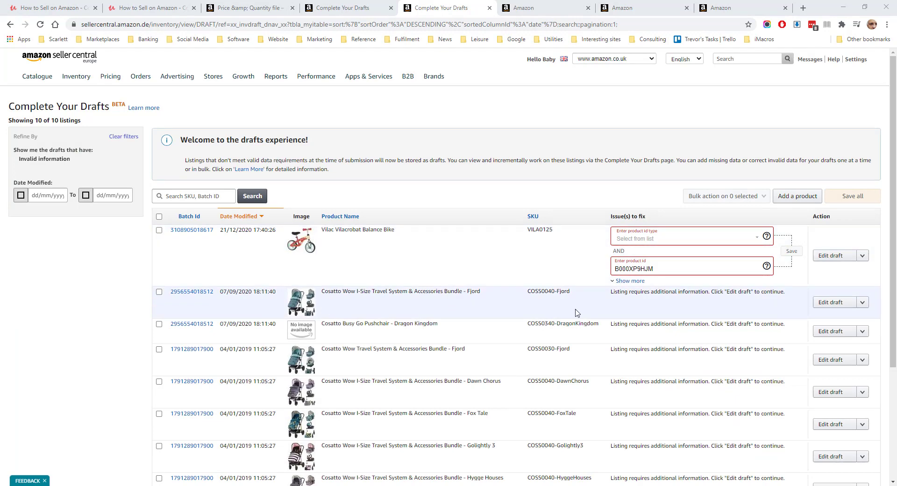
click(837, 301)
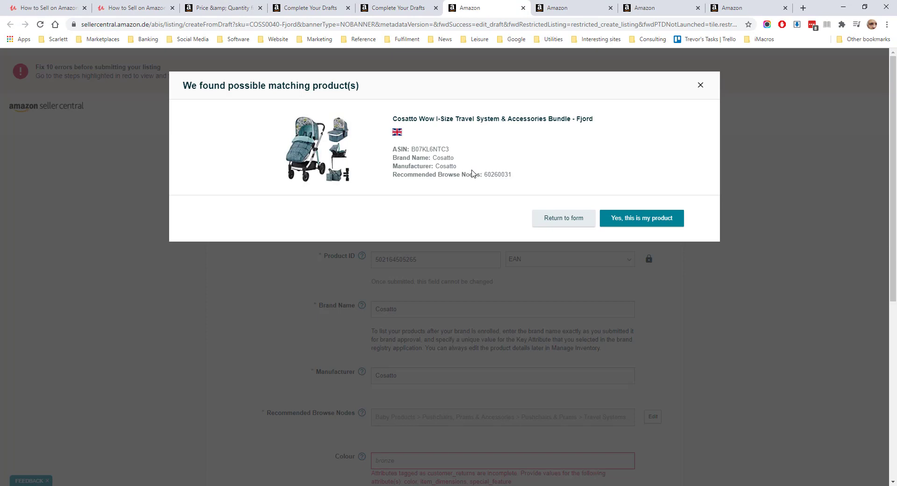
mouse_move(600, 208)
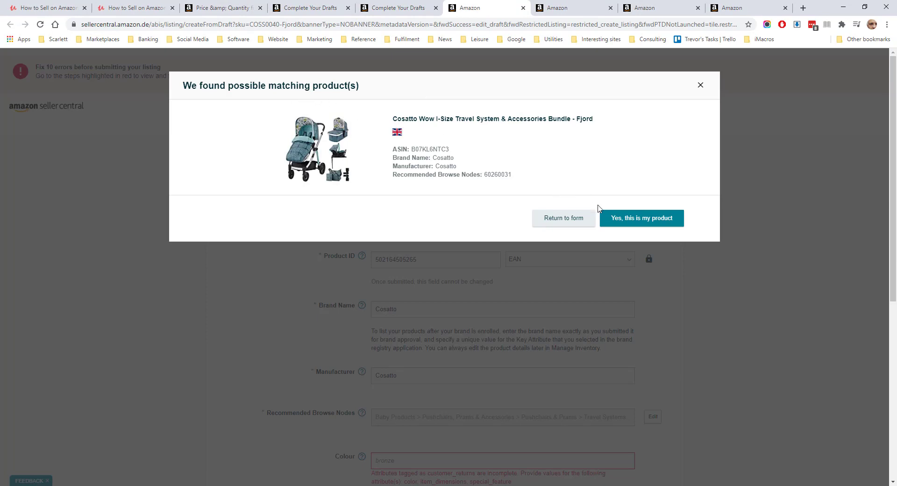
click(641, 218)
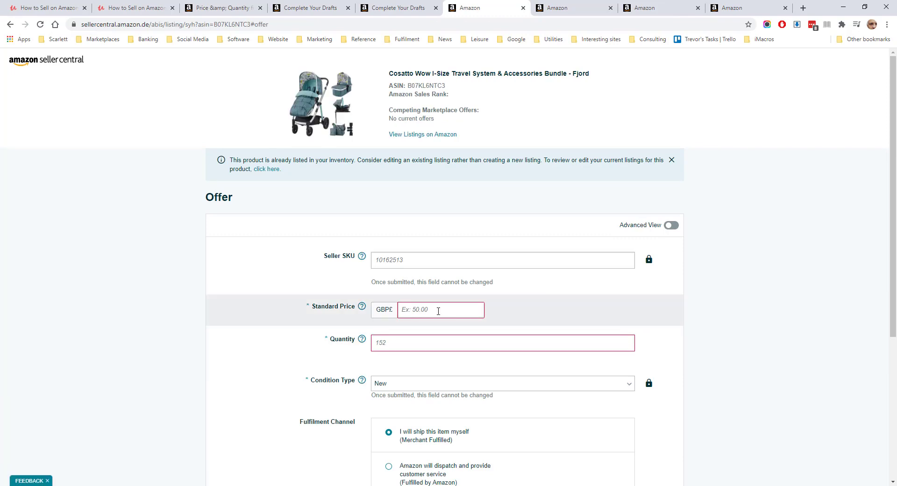
mouse_move(489, 383)
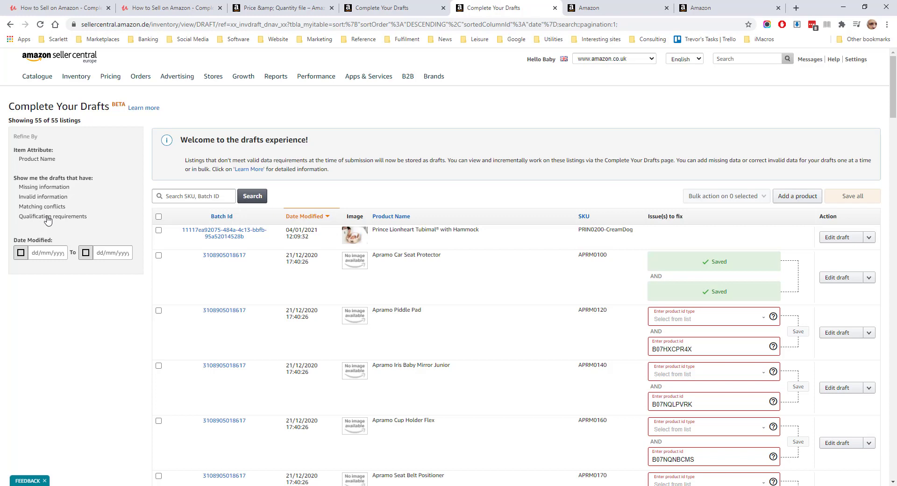
Step: Go to View Selling Applications from the Catalogue menu
click(36, 76)
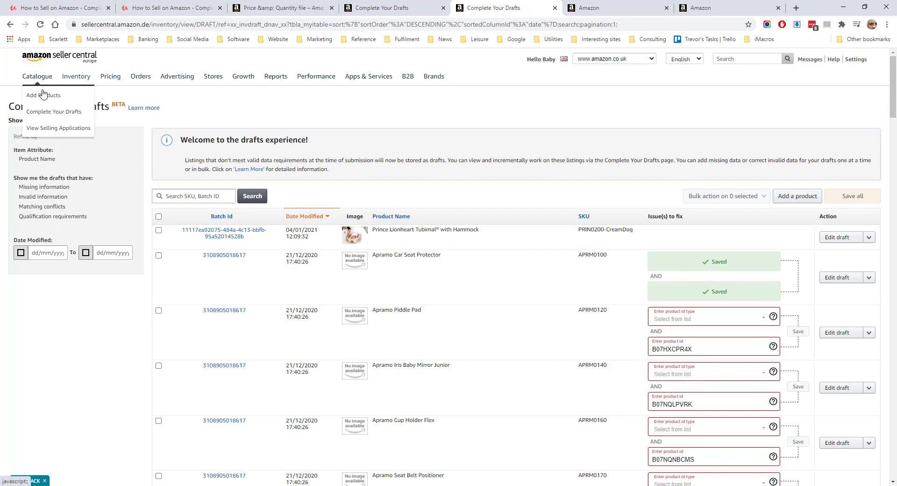
mouse_move(58, 128)
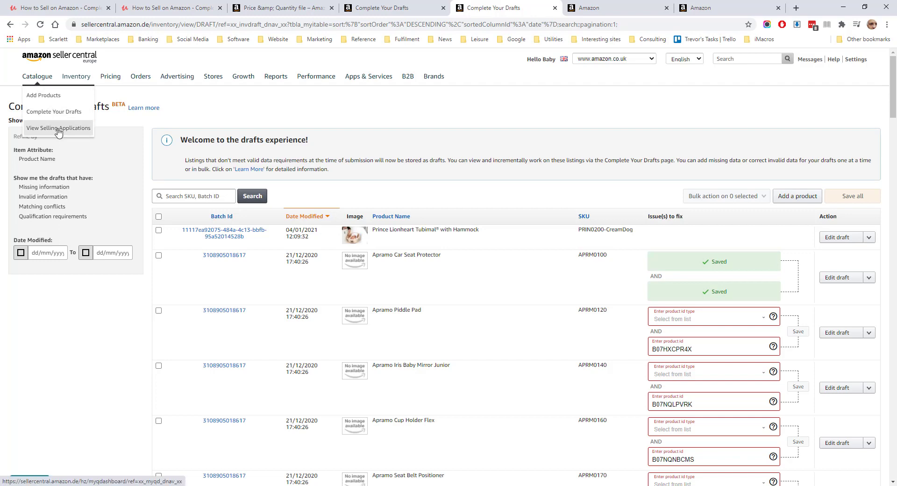
click(58, 127)
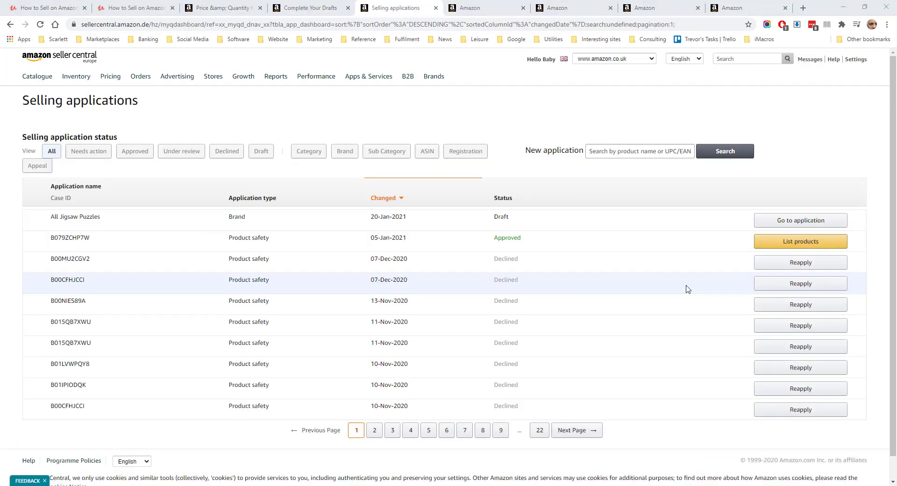
mouse_move(772, 150)
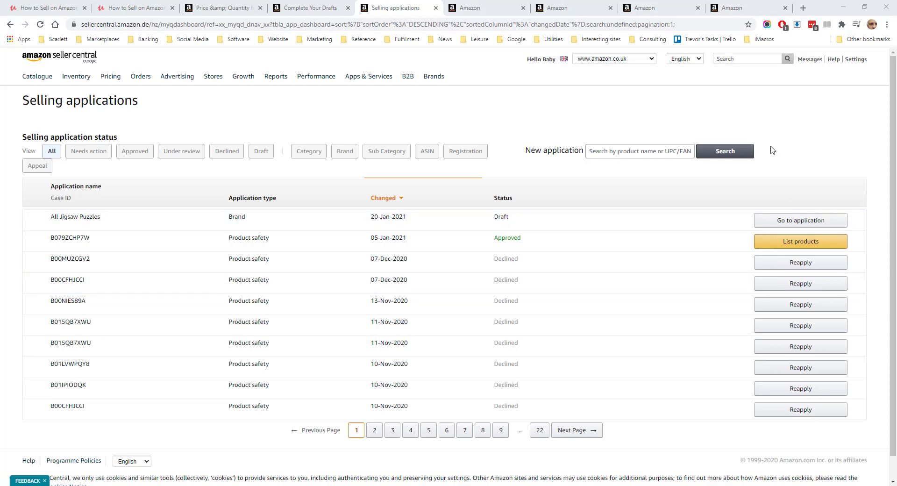
mouse_move(513, 174)
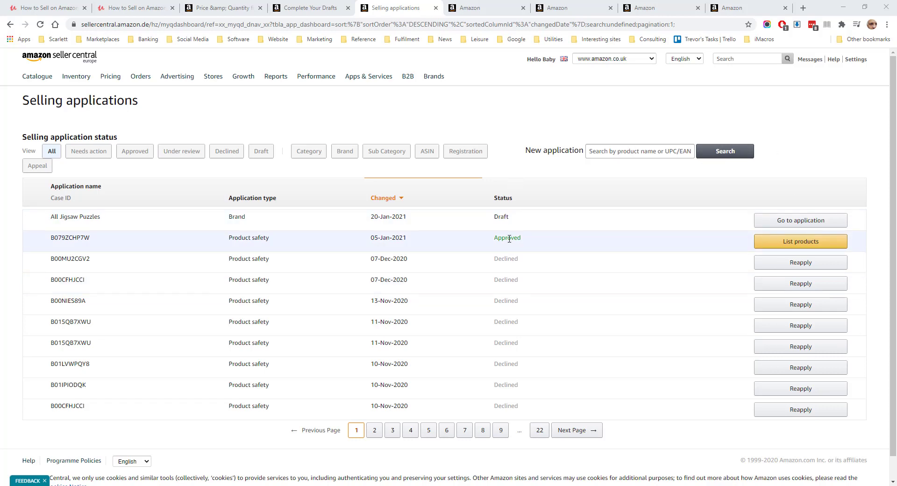
mouse_move(344, 224)
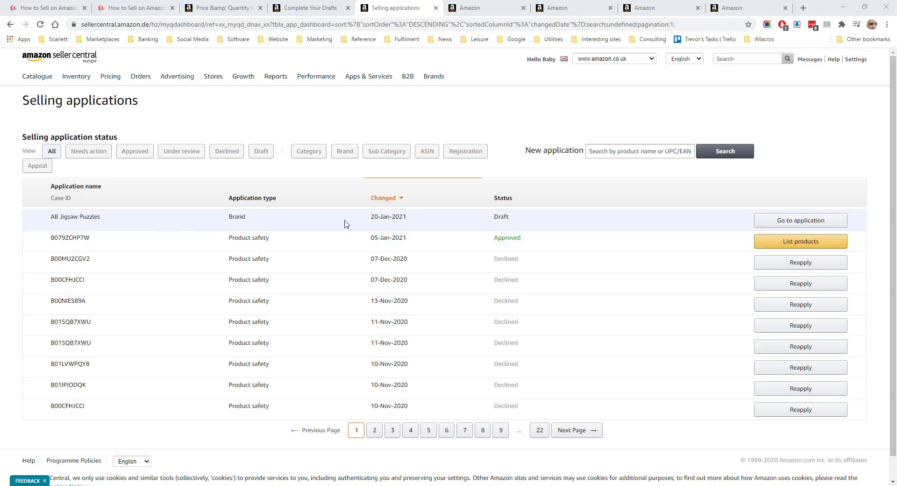
Step: Resume the All Jigsaw Puzzles brand application via Go to application
click(800, 220)
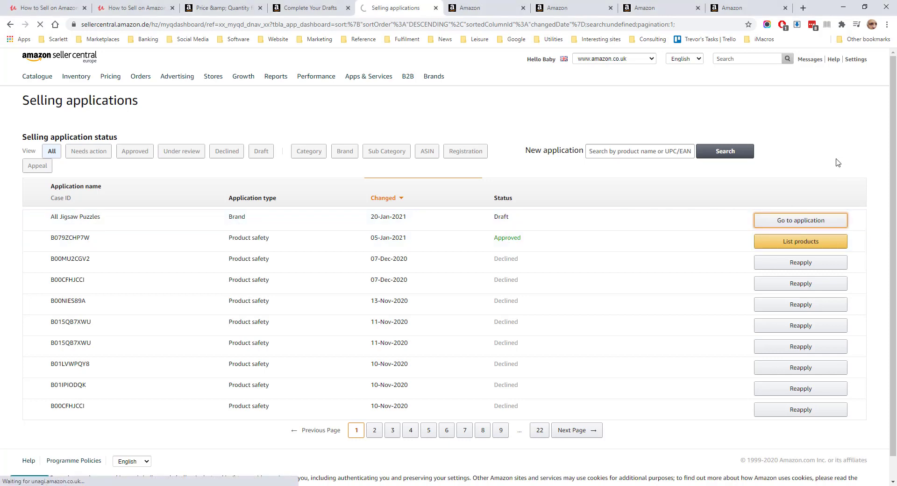
click(800, 219)
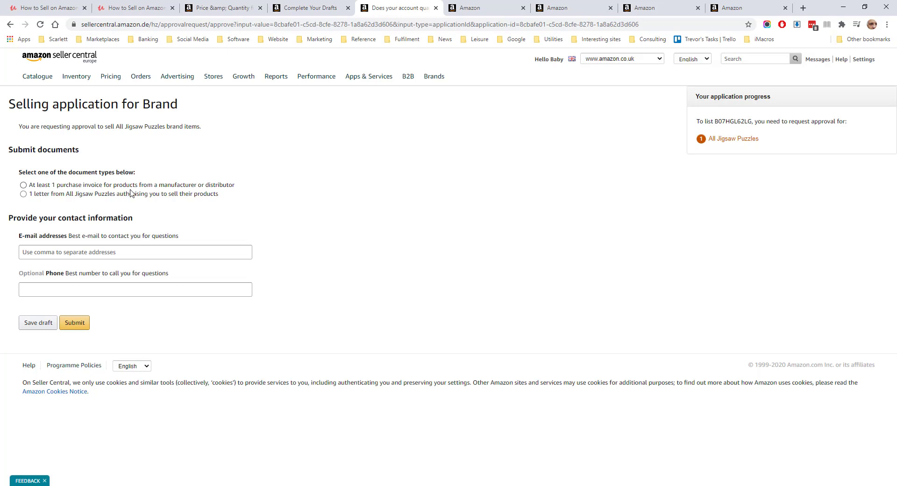
mouse_move(272, 186)
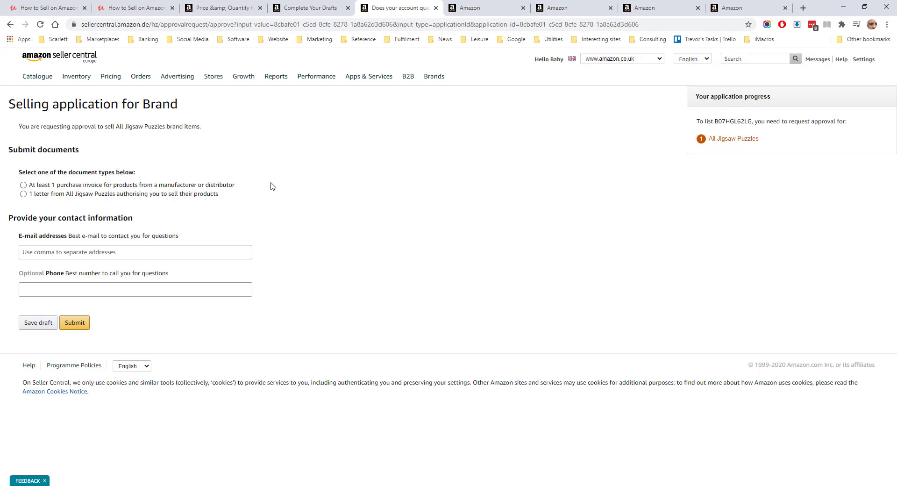